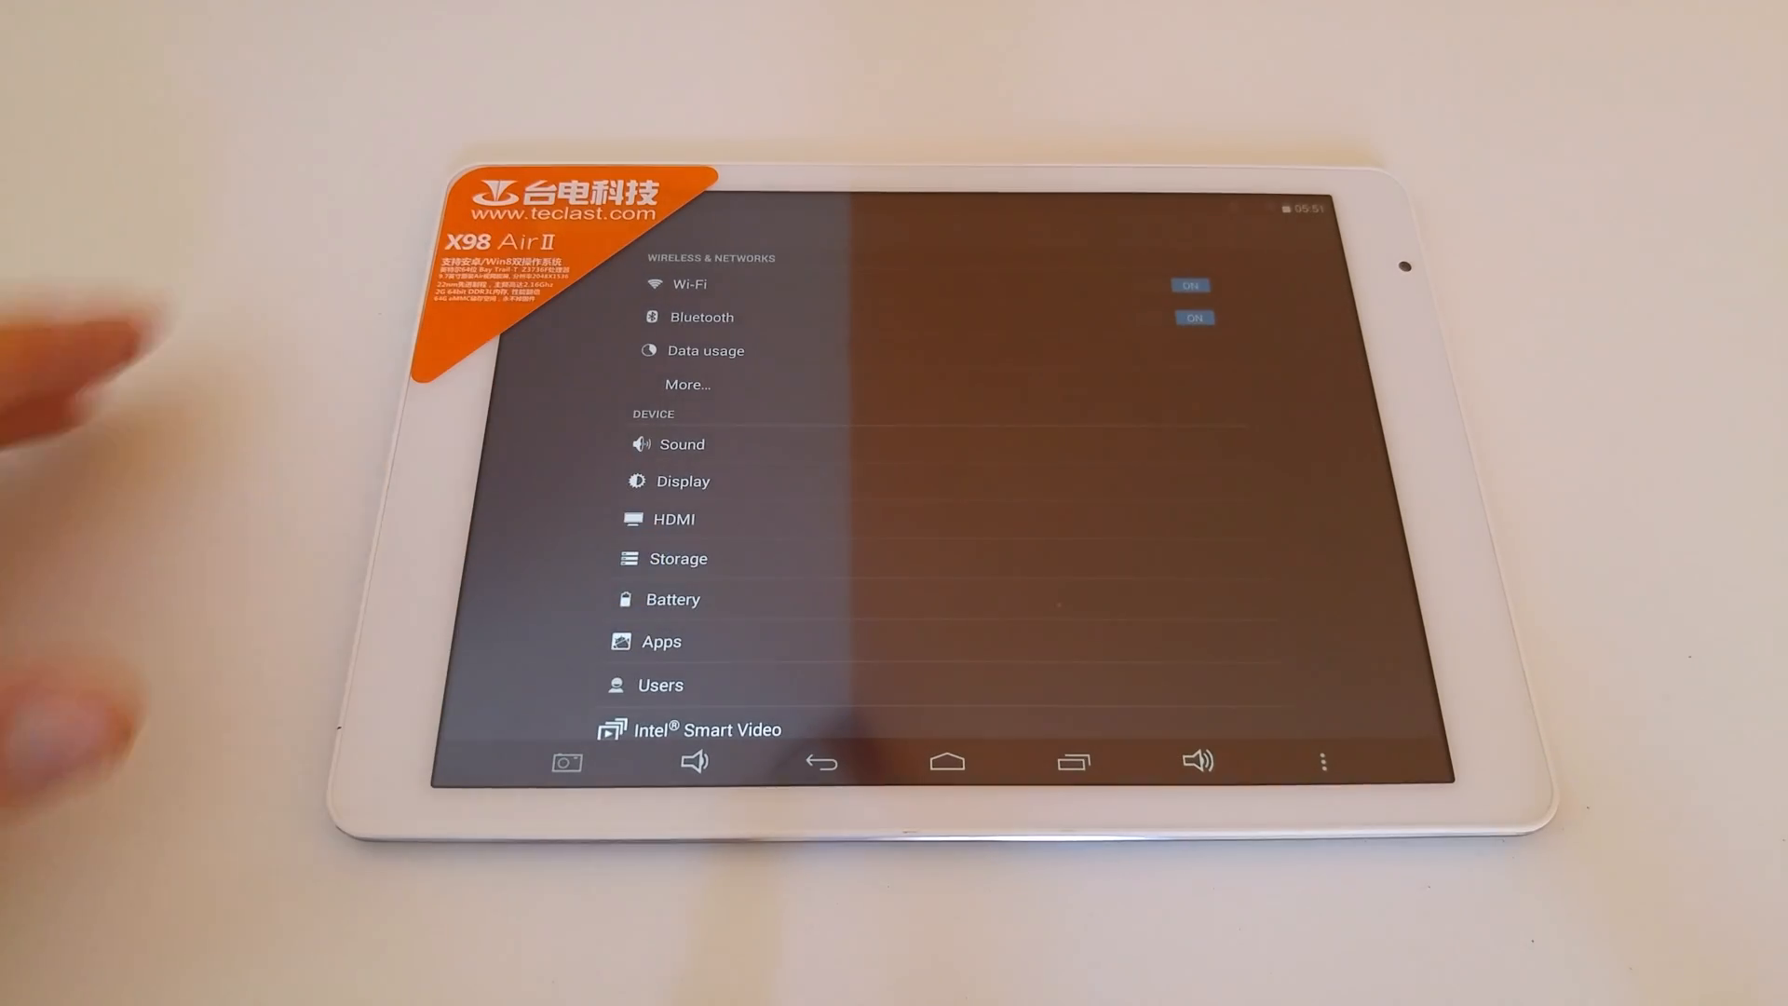
# Step: Show the Storage page with 16.53GB total space and 15.61GB available
pyautogui.click(678, 559)
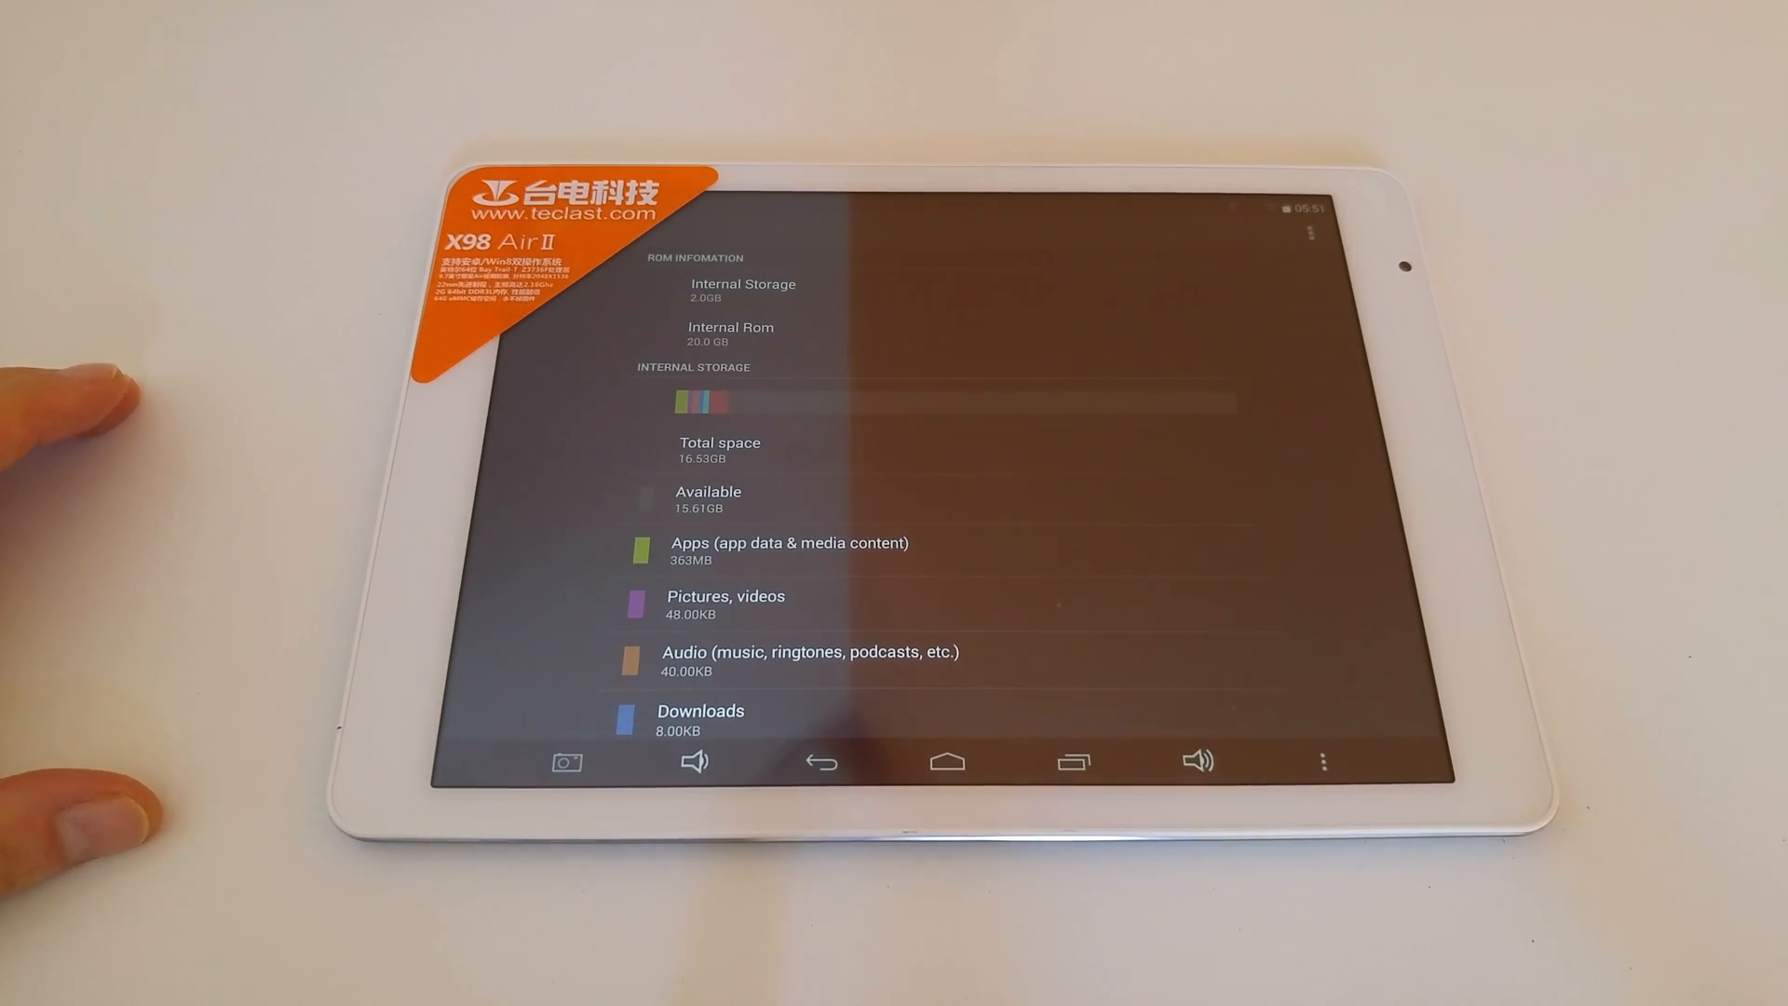